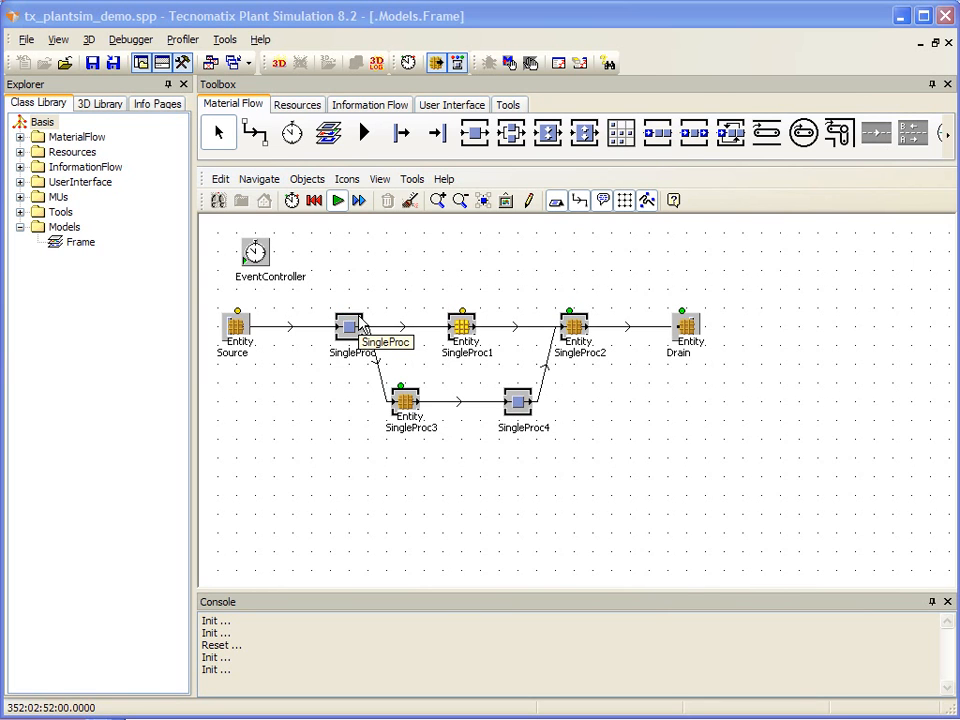
- Set the SingleProc processing time to a Const distribution of 1:00 on the Times tab
right_click(350, 330)
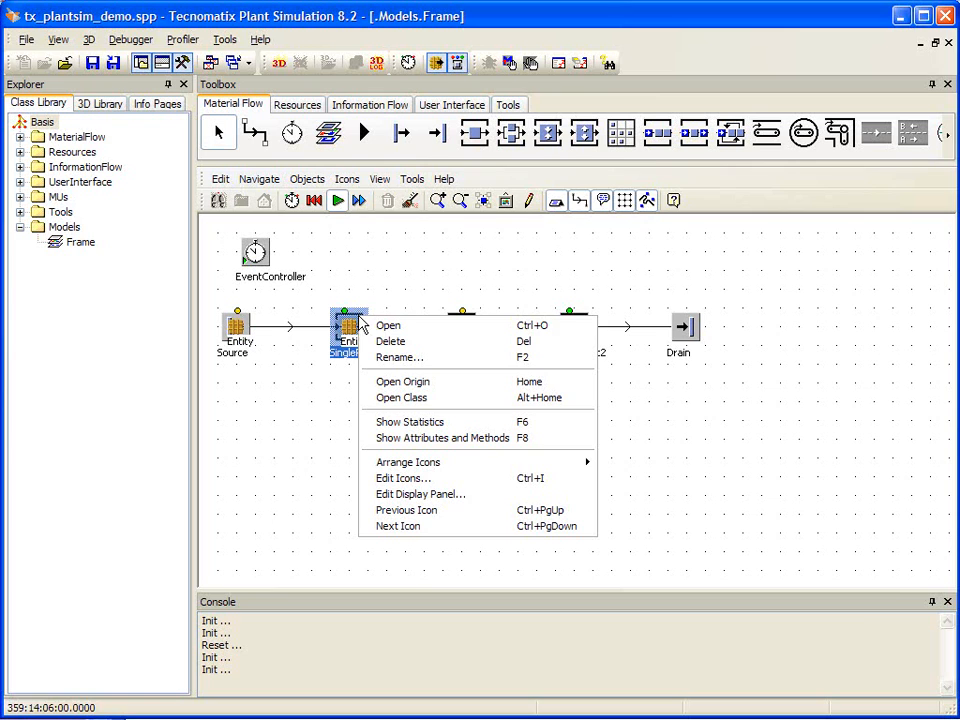
click(388, 324)
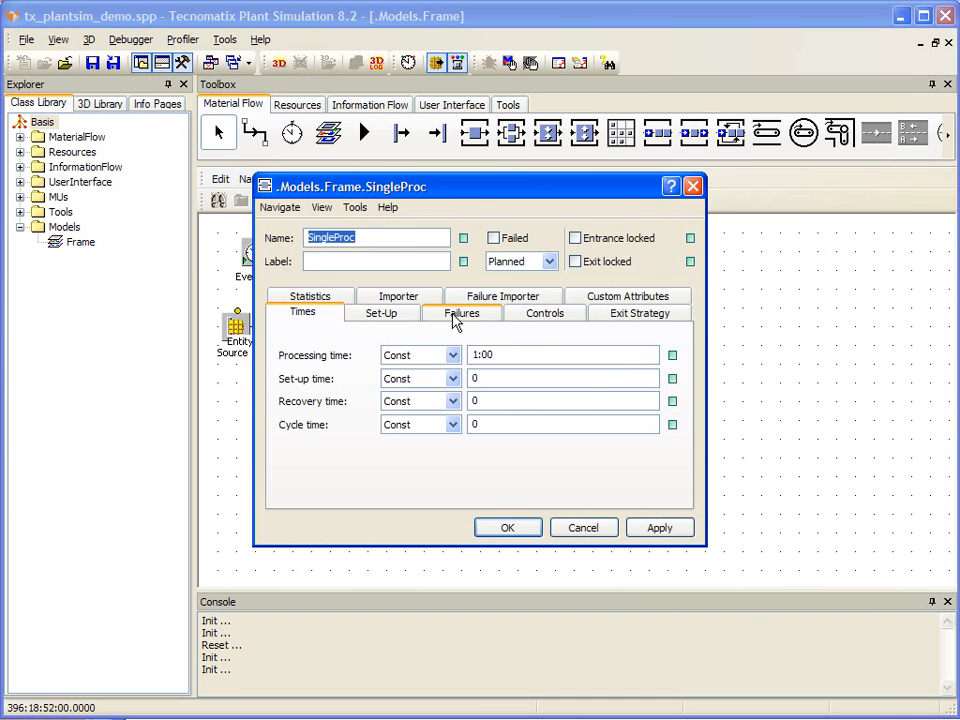
mouse_move(640, 318)
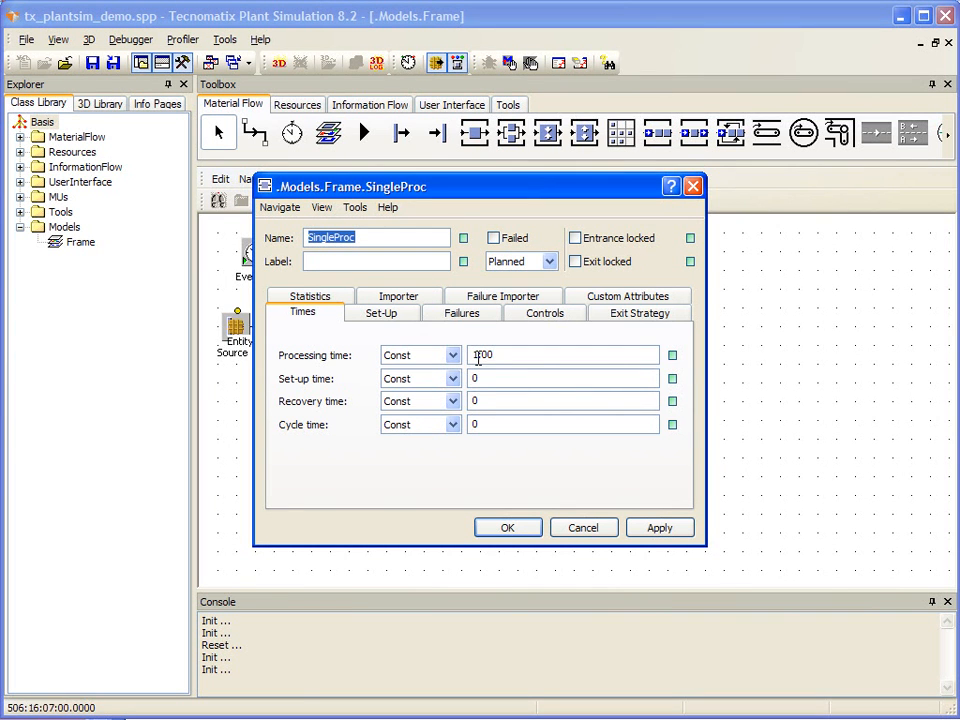
text(1:00)
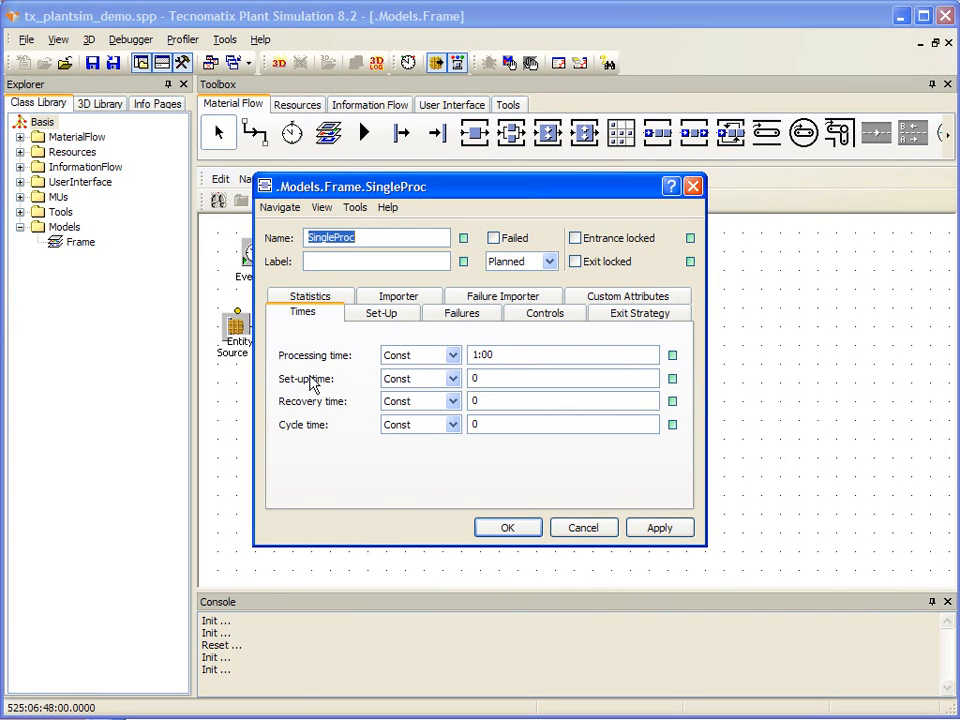
mouse_move(316, 410)
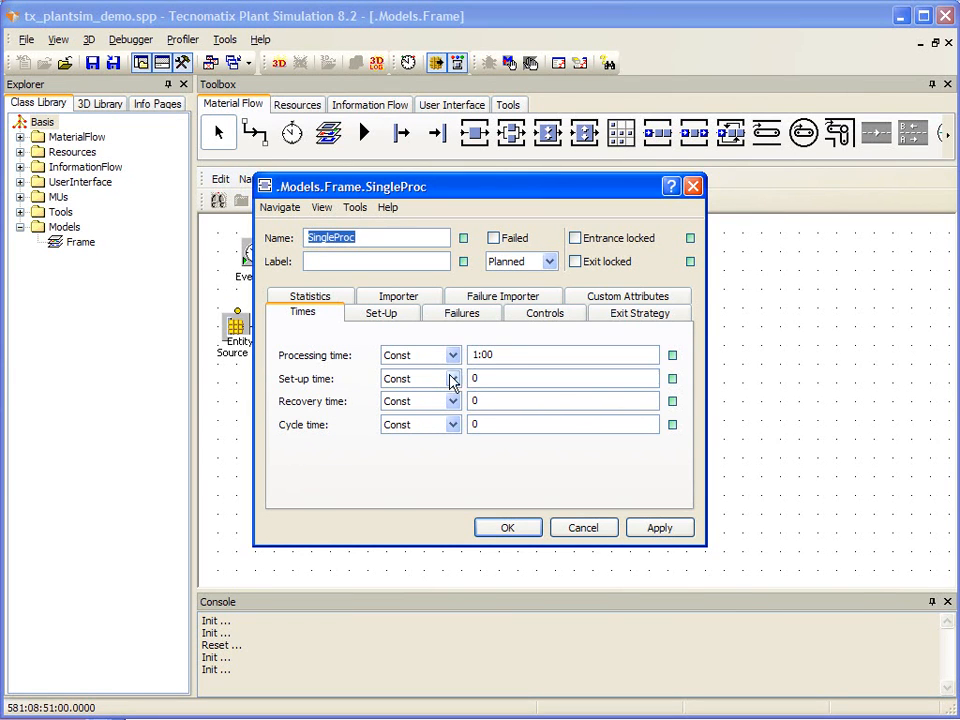
click(452, 356)
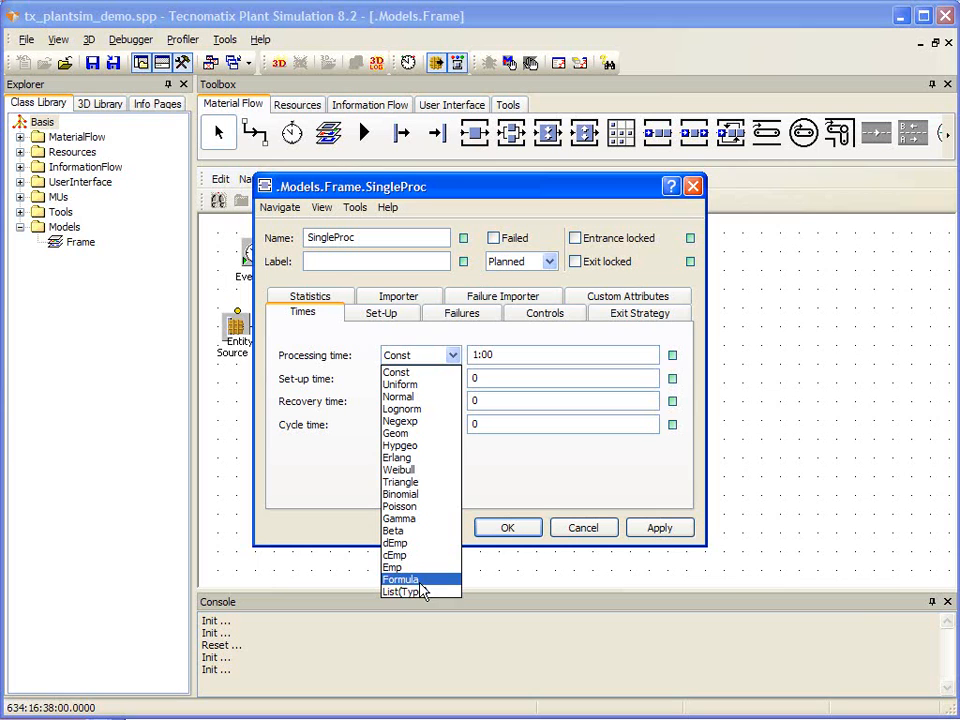
mouse_move(418, 592)
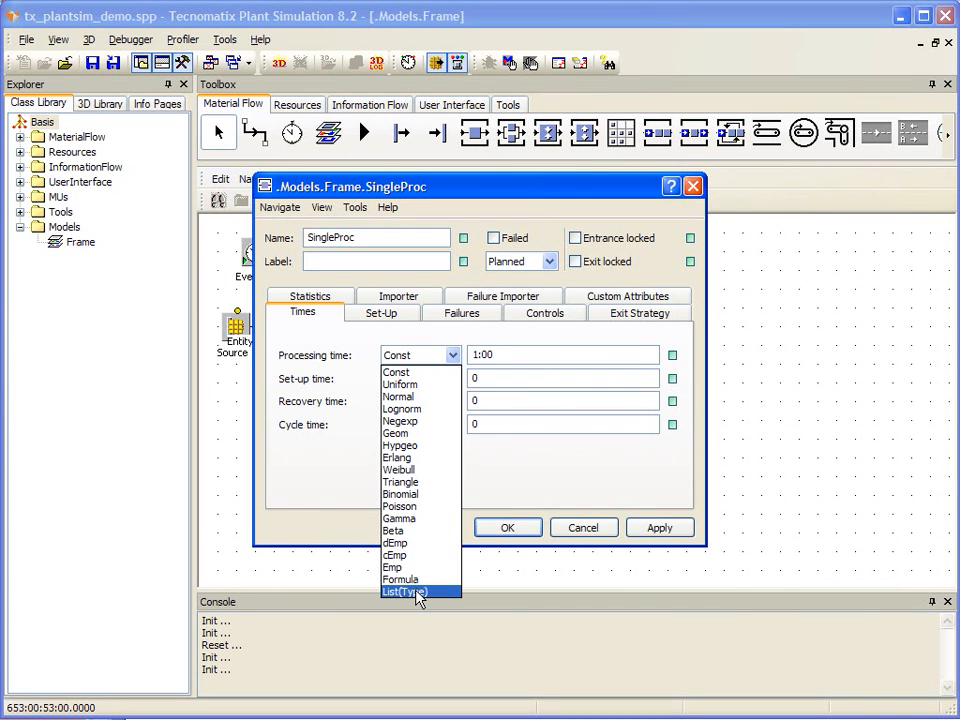
mouse_move(398, 396)
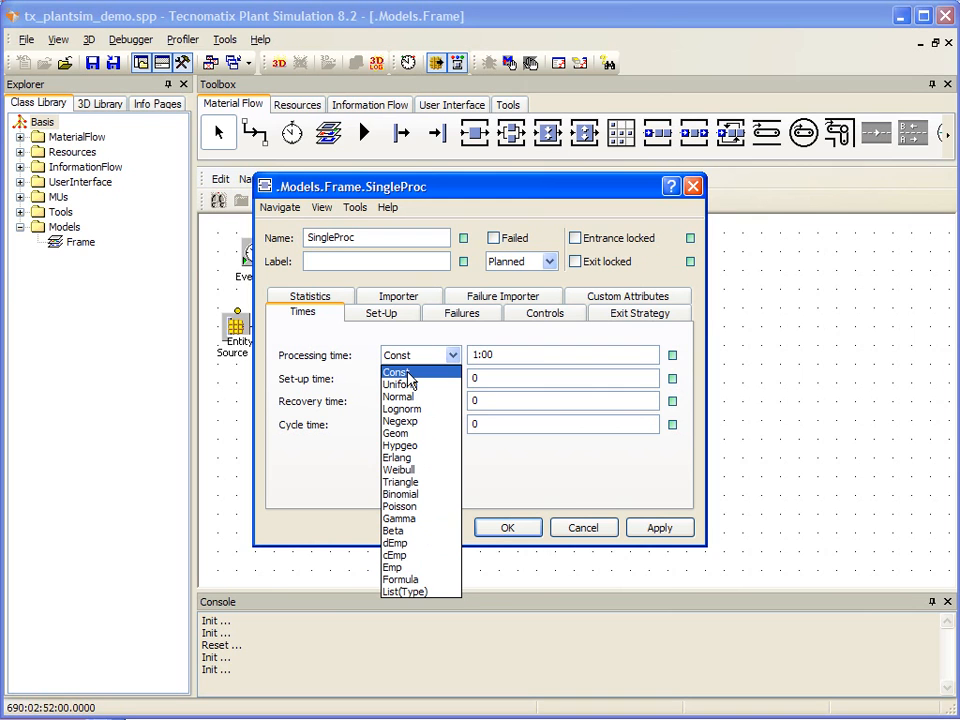
click(396, 370)
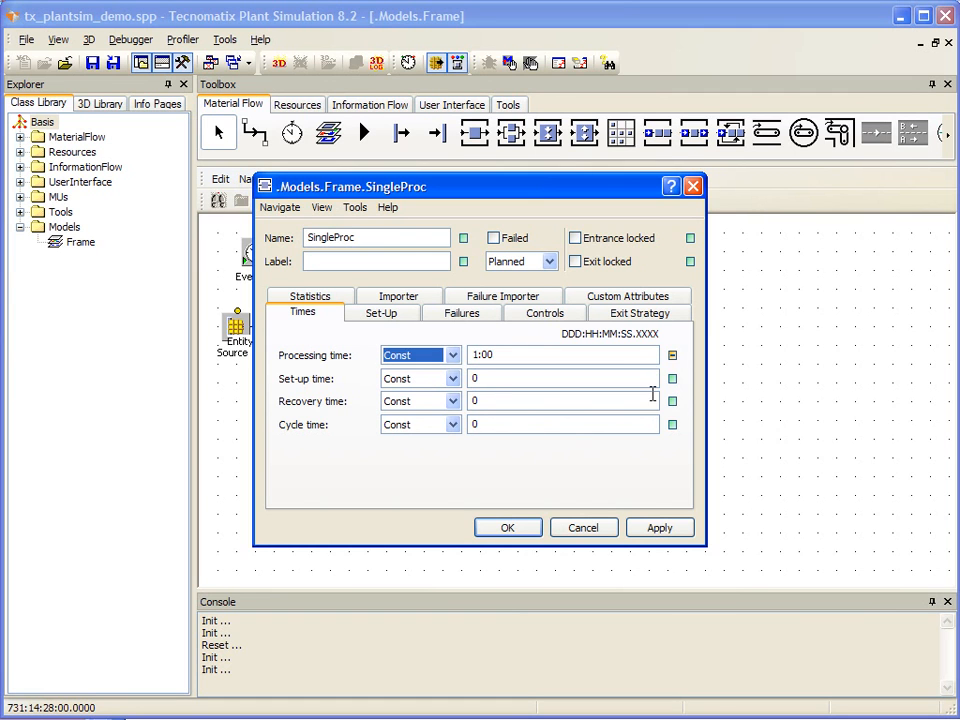
- Confirm the Exit Strategy stays Cyclic and cancel out of the SingleProc dialog
click(638, 312)
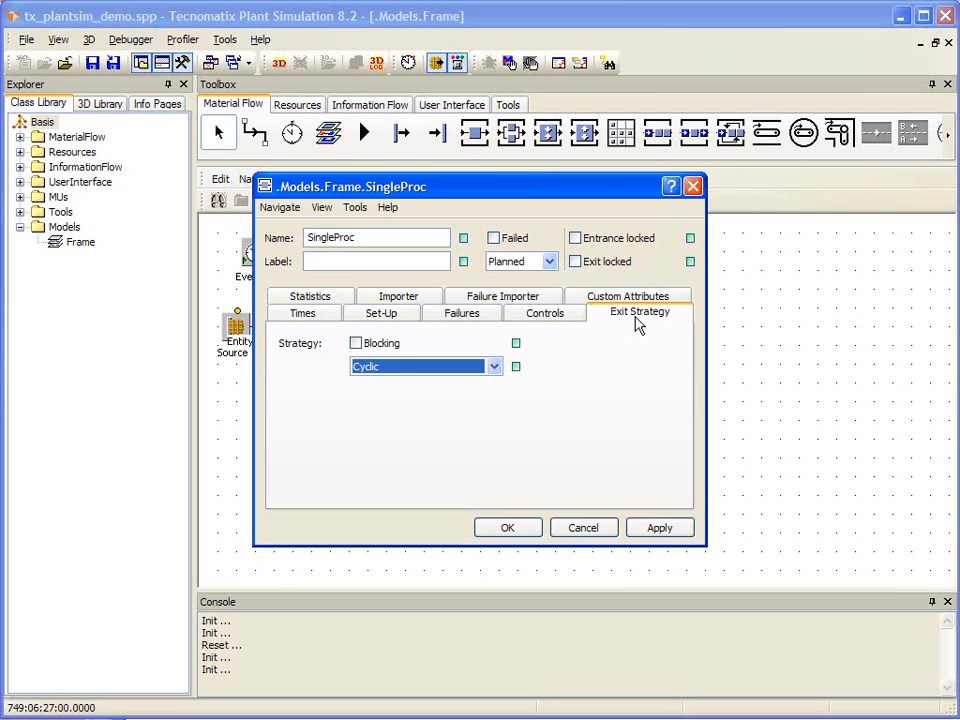
mouse_move(444, 442)
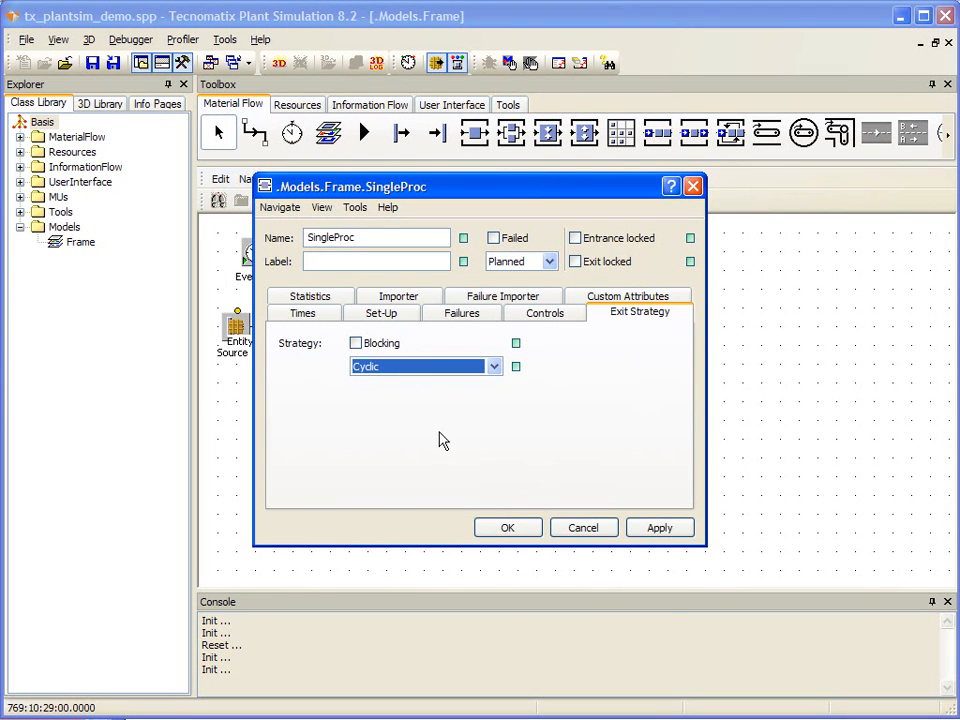
click(492, 366)
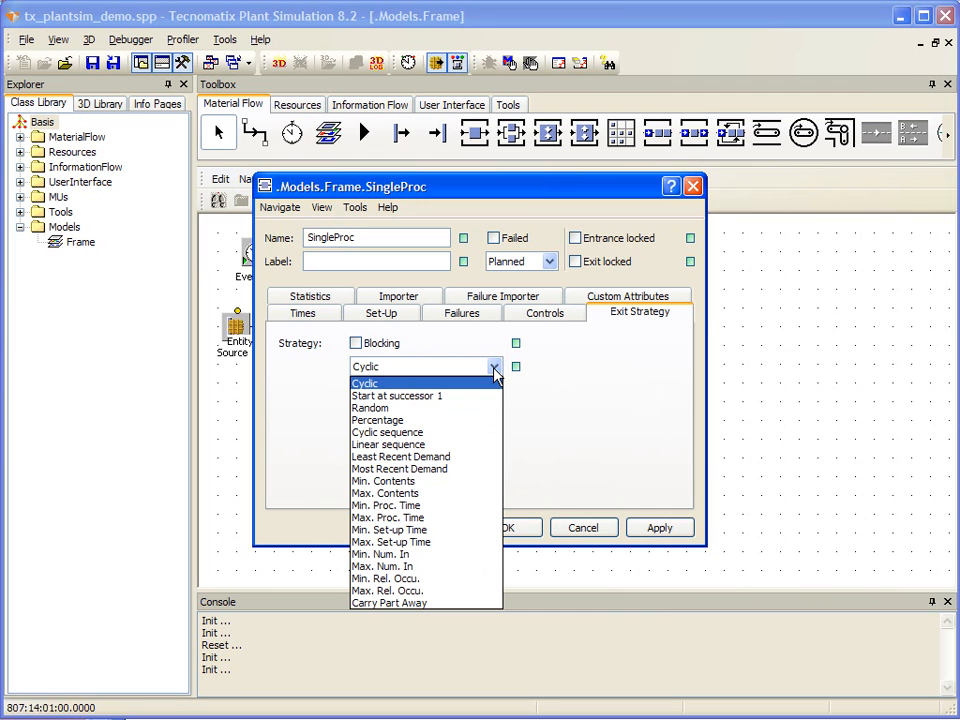
mouse_move(400, 604)
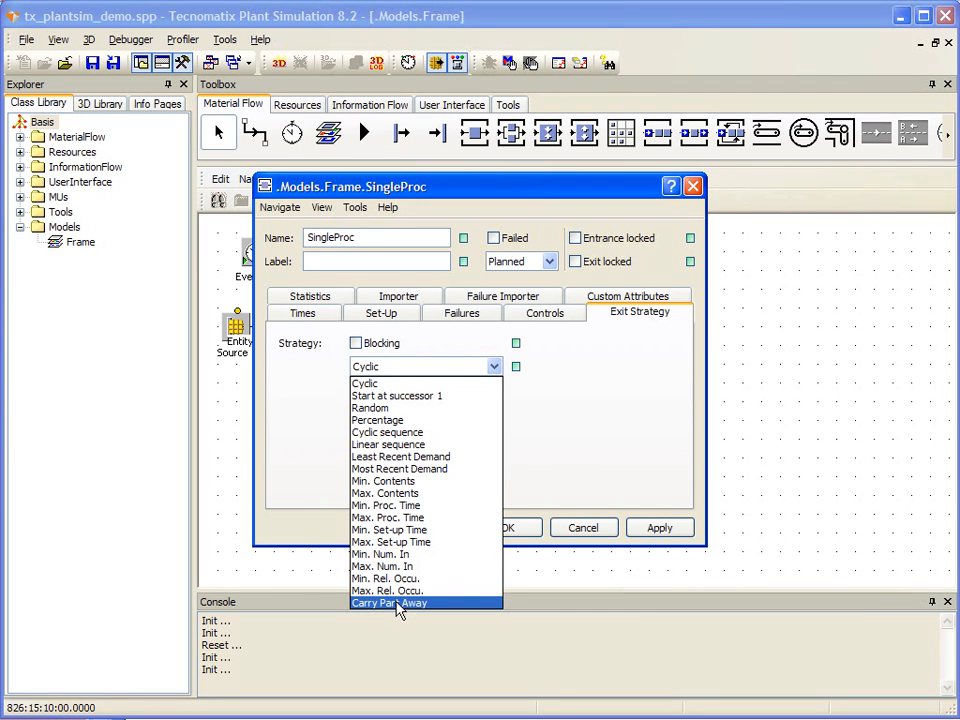
mouse_move(404, 504)
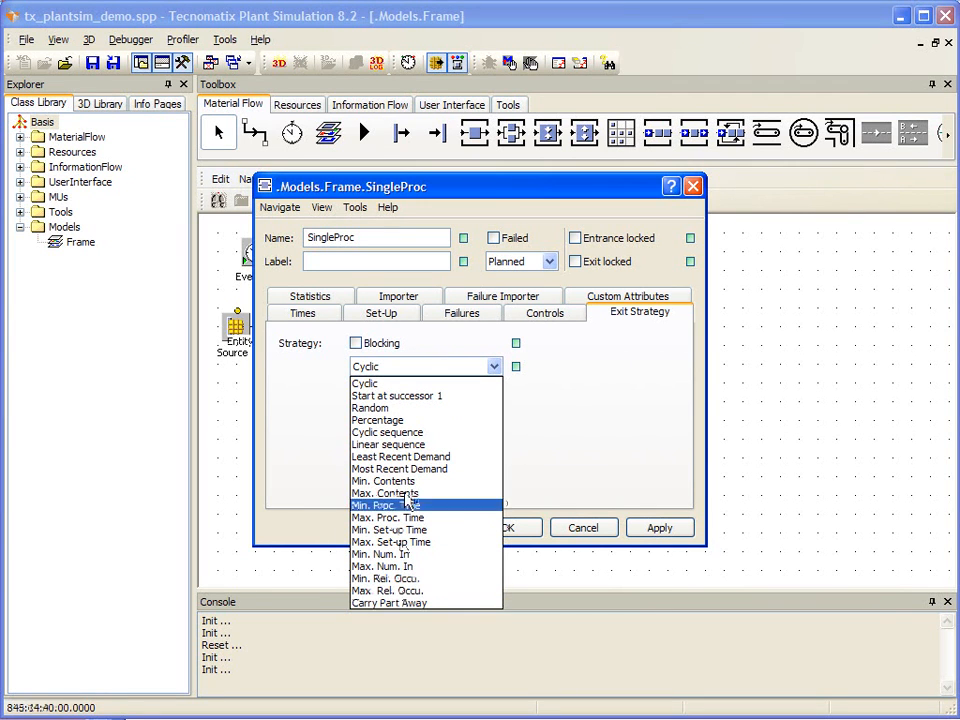
mouse_move(394, 384)
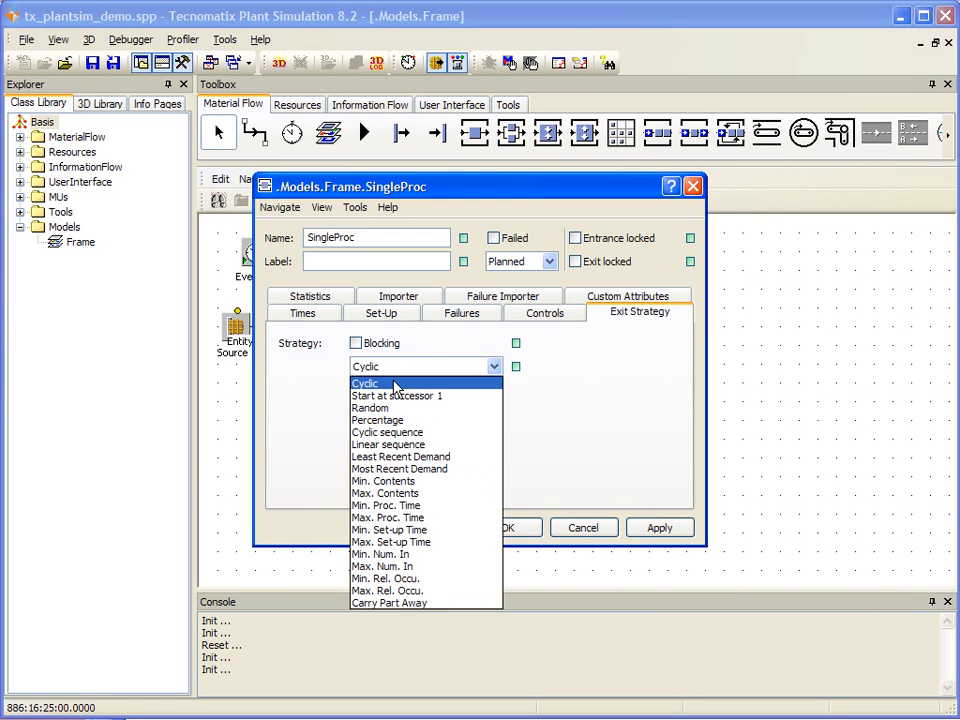
click(364, 384)
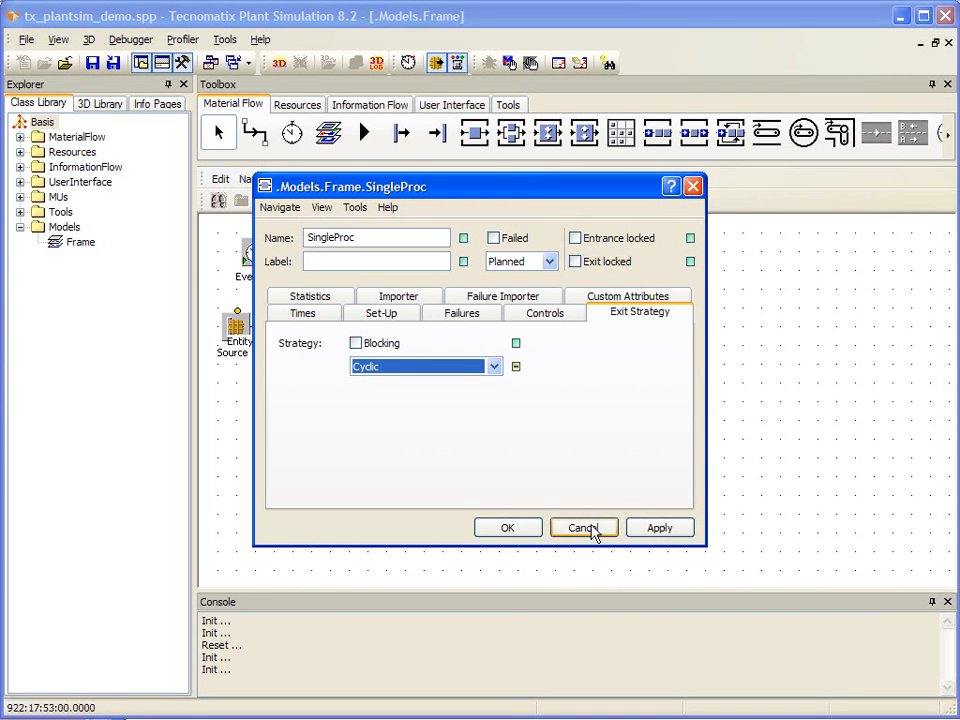
click(584, 528)
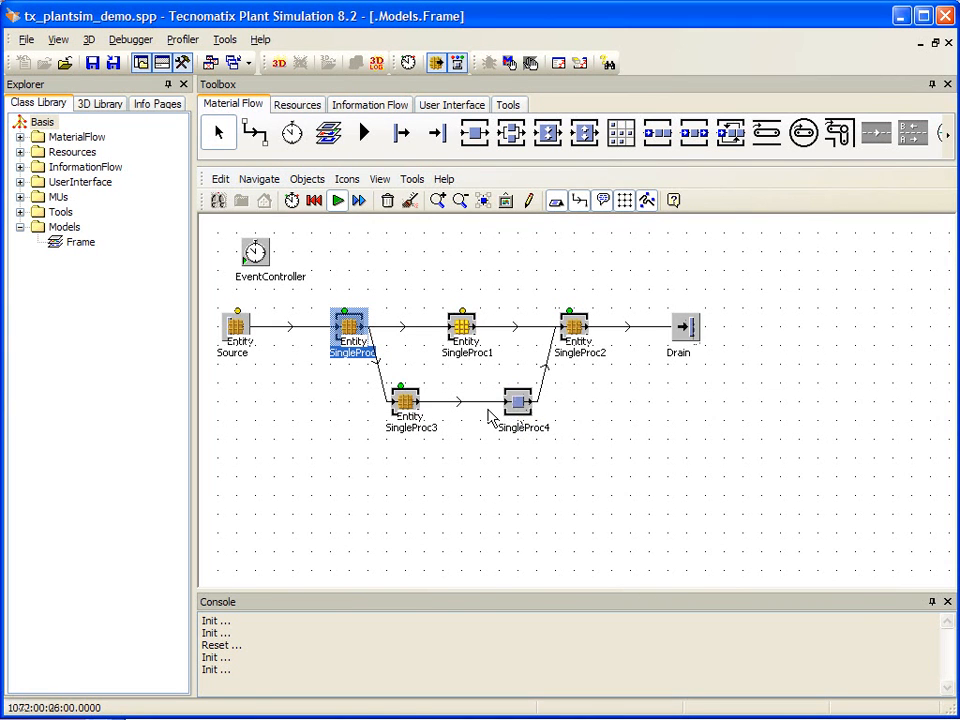
click(336, 200)
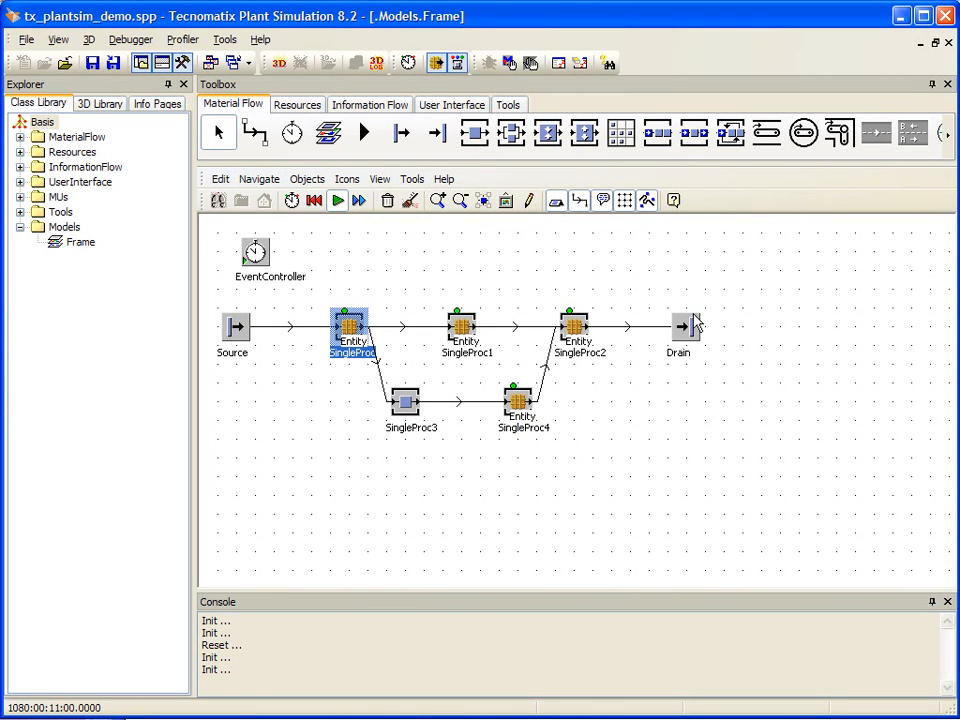
mouse_move(692, 324)
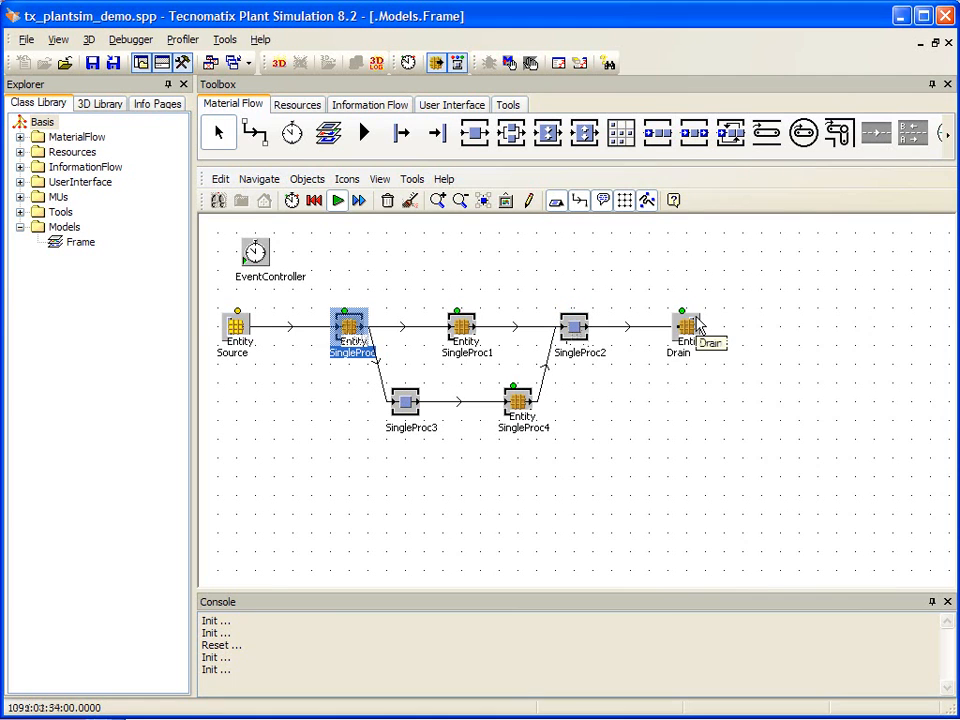
right_click(684, 330)
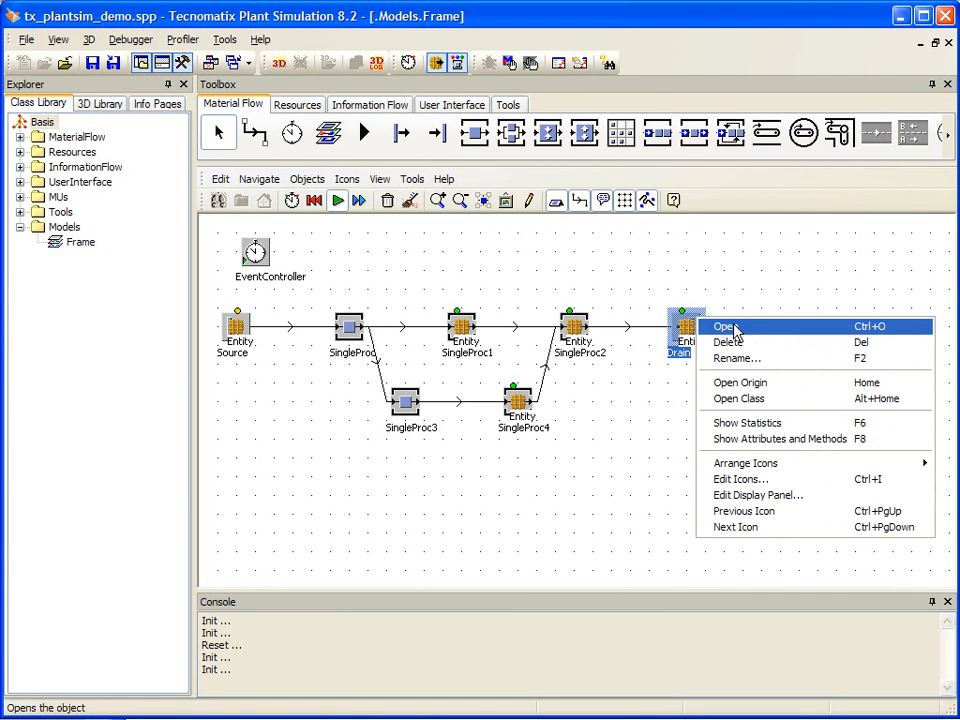
click(724, 326)
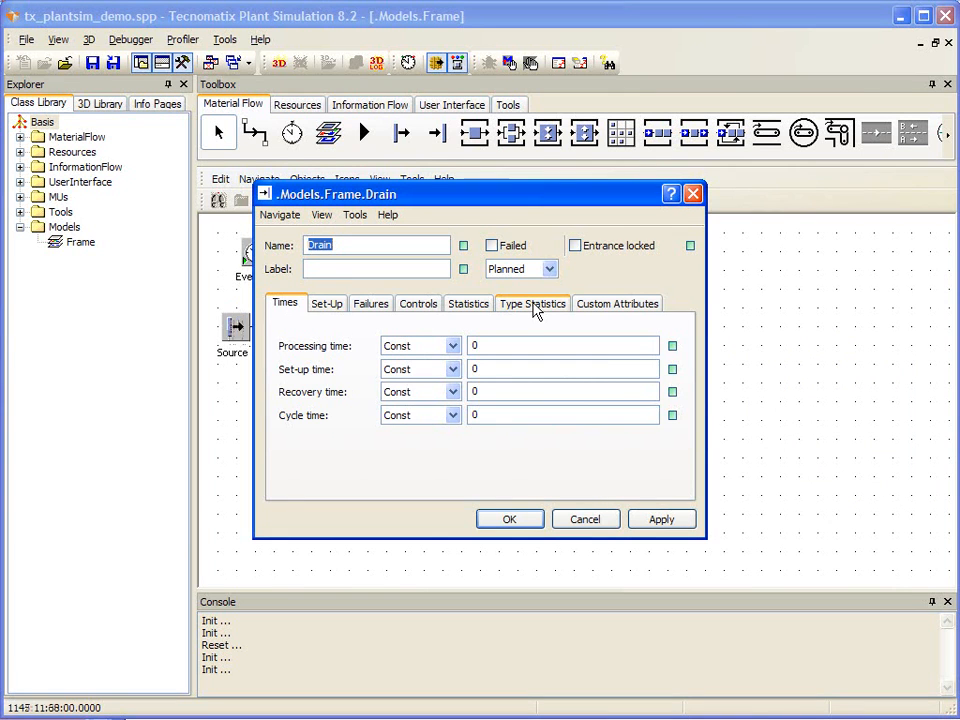
click(532, 304)
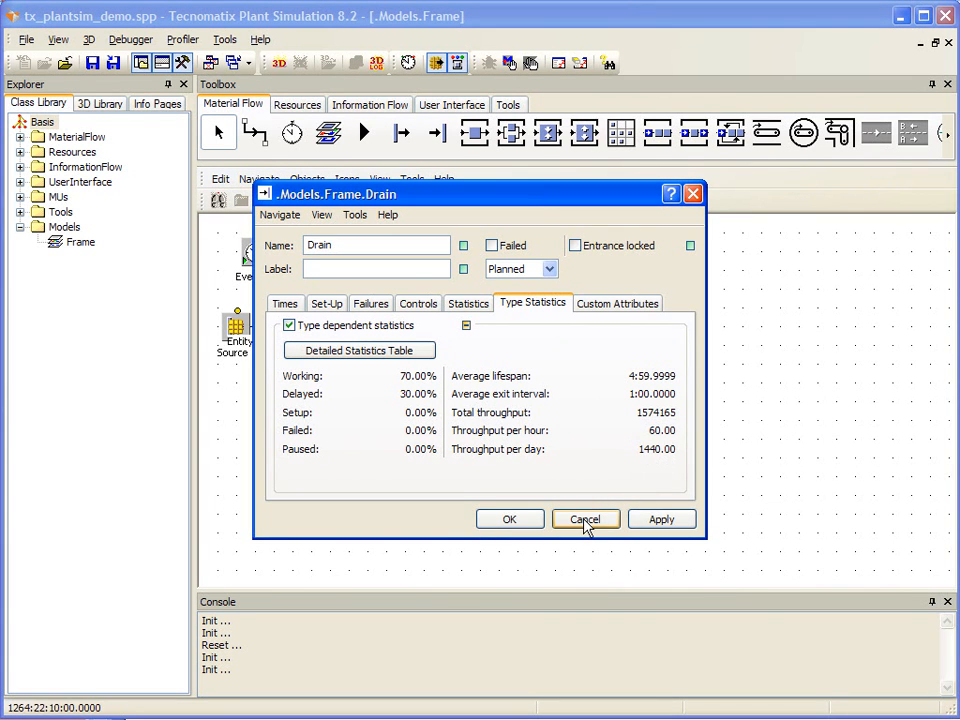
click(584, 520)
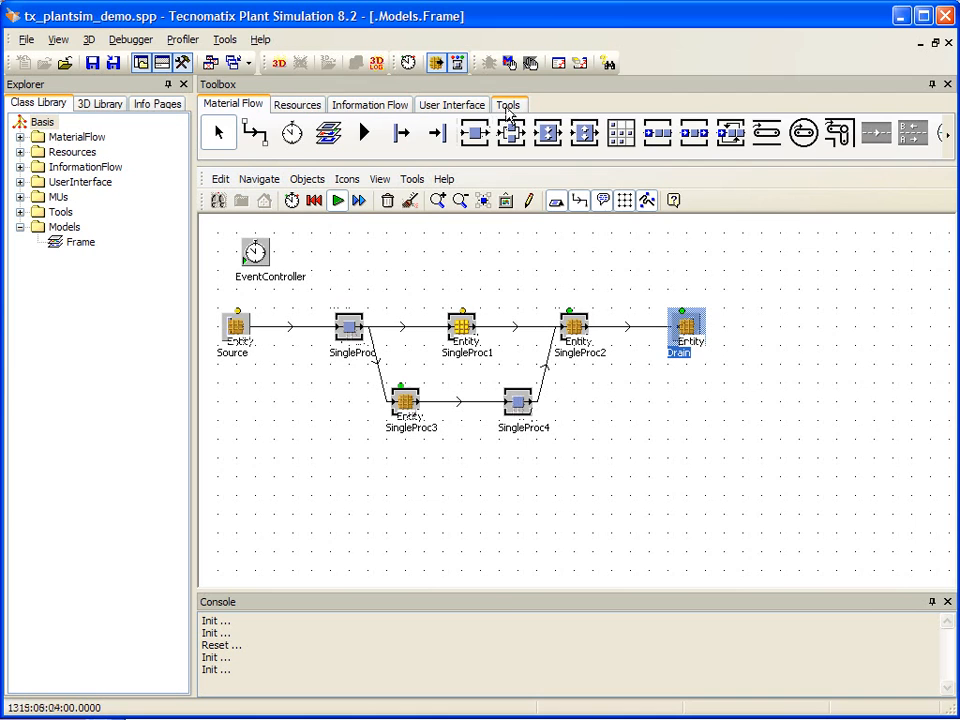
- Drop a BottleneckAnalyzer from the Tools toolbox into the frame and run Analysieren
click(508, 104)
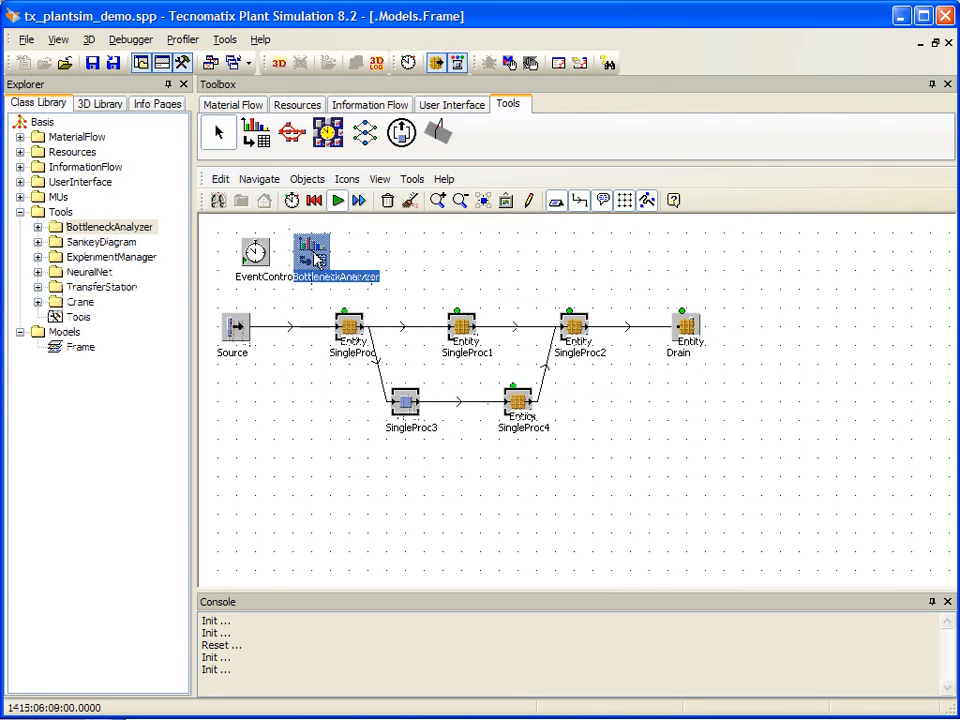
click(336, 200)
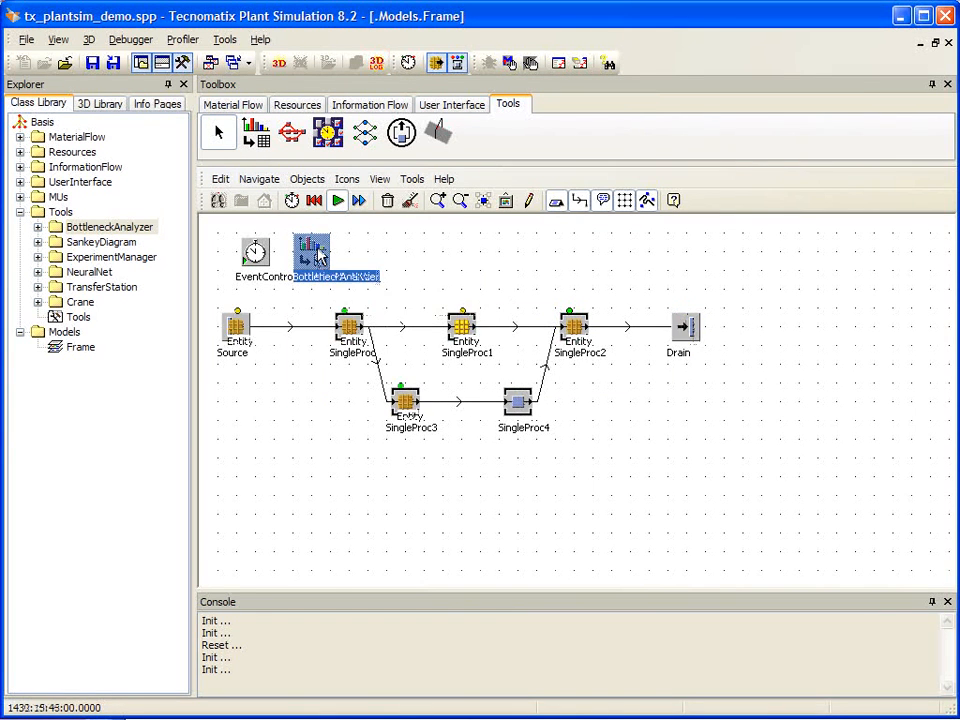
right_click(310, 256)
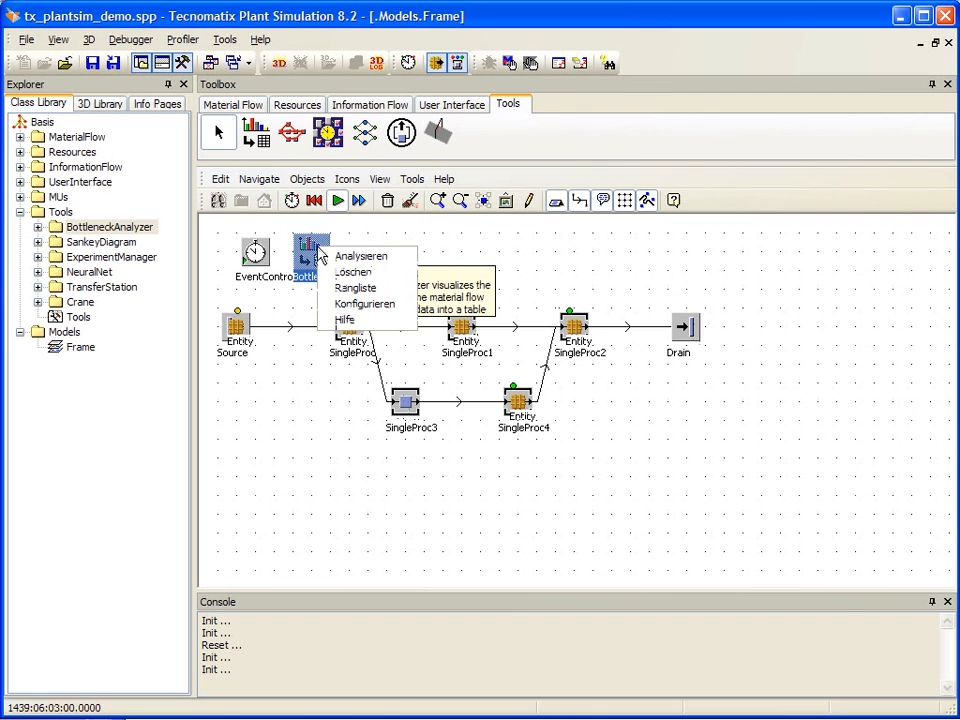
mouse_move(360, 256)
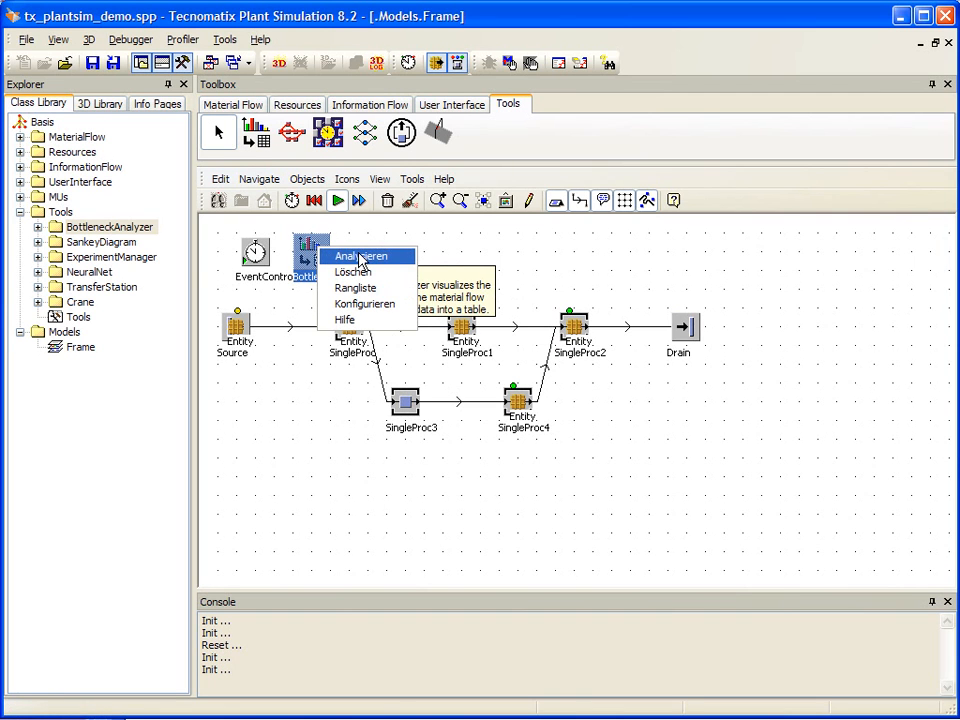
click(360, 256)
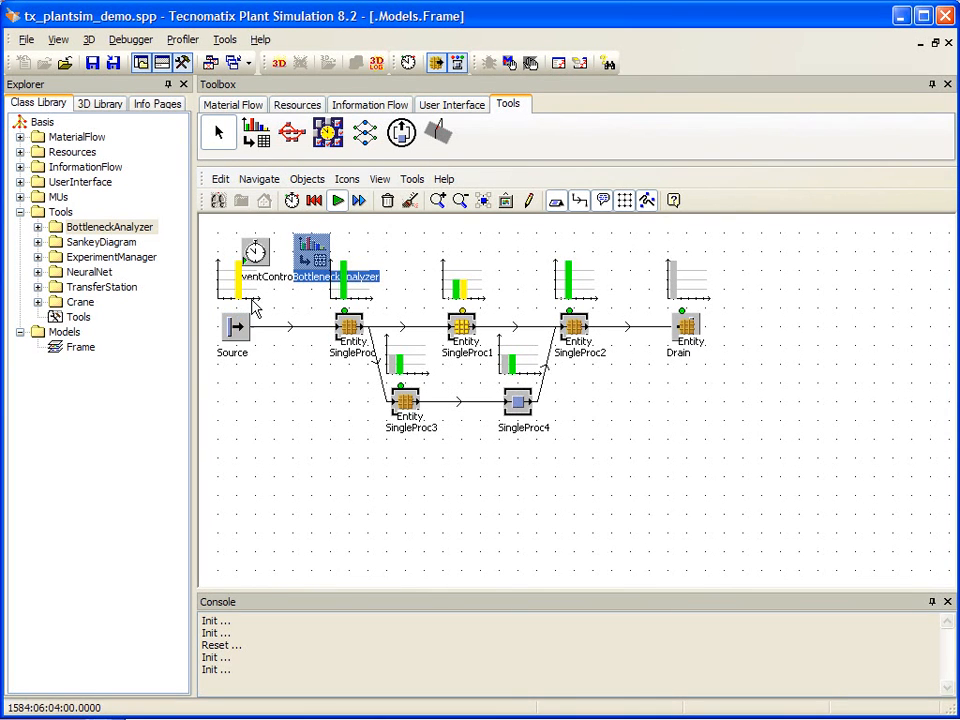
- Select the Bottleneck Analyzer while its bar charts show above Source, SingleProcs and Drain
click(336, 200)
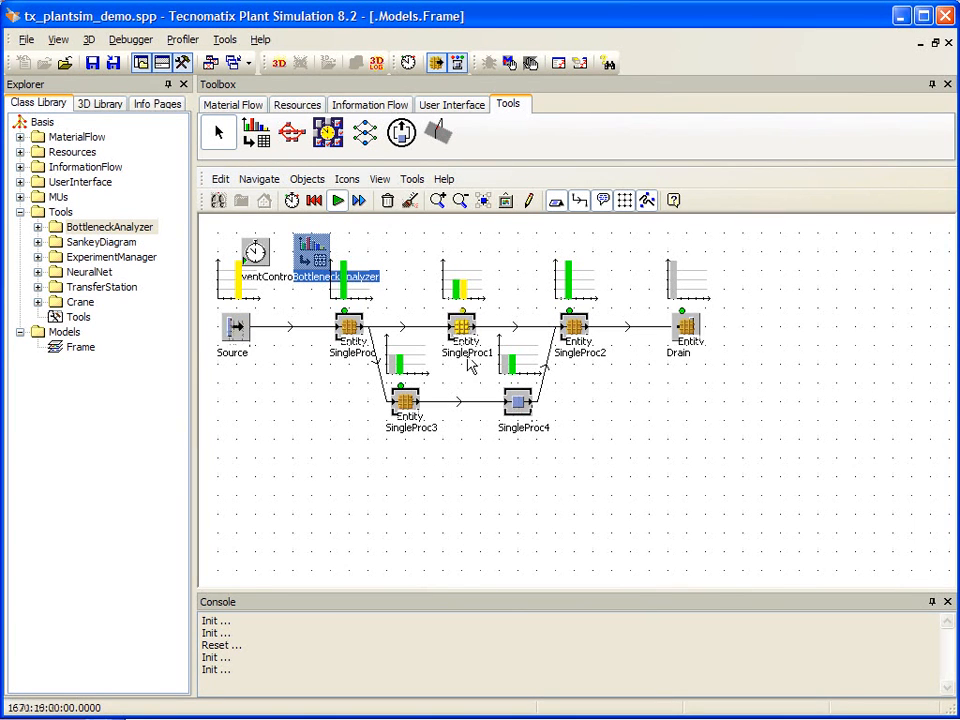
click(338, 200)
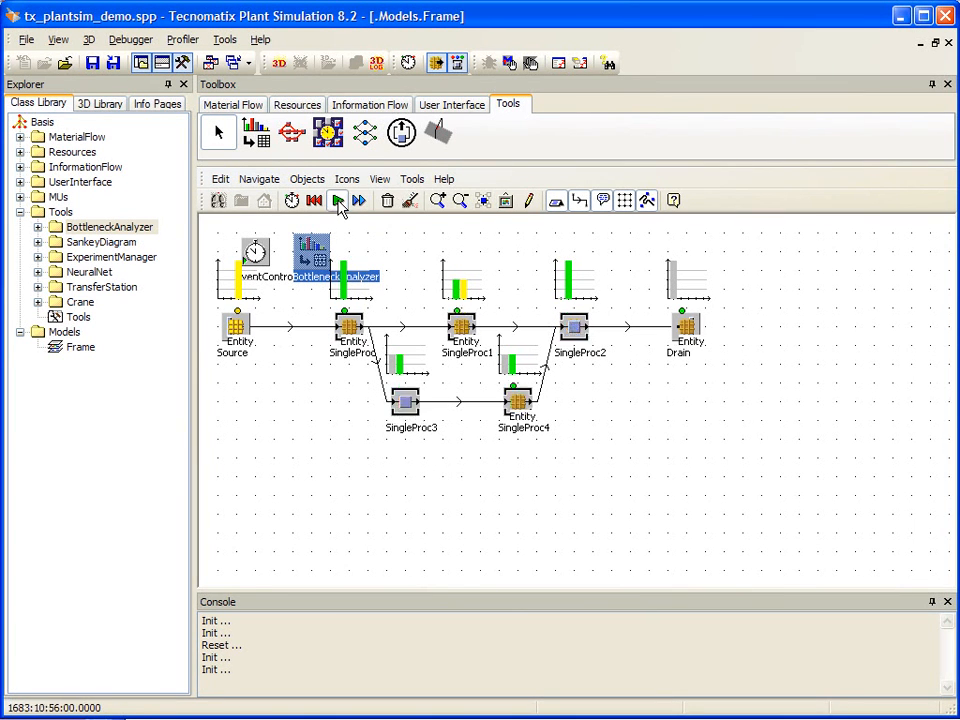
click(338, 200)
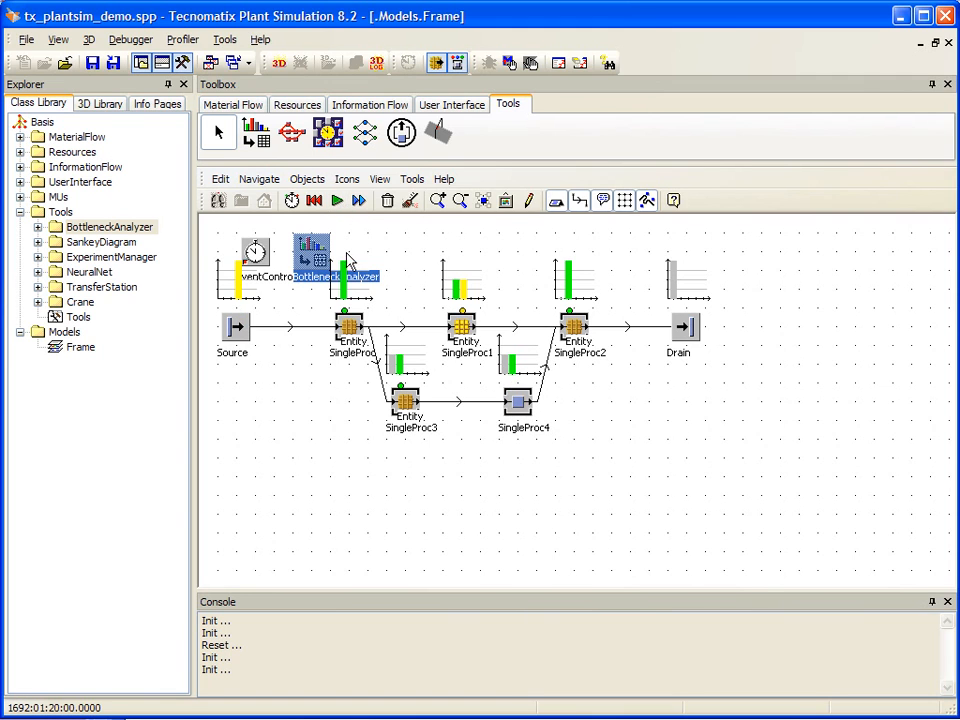